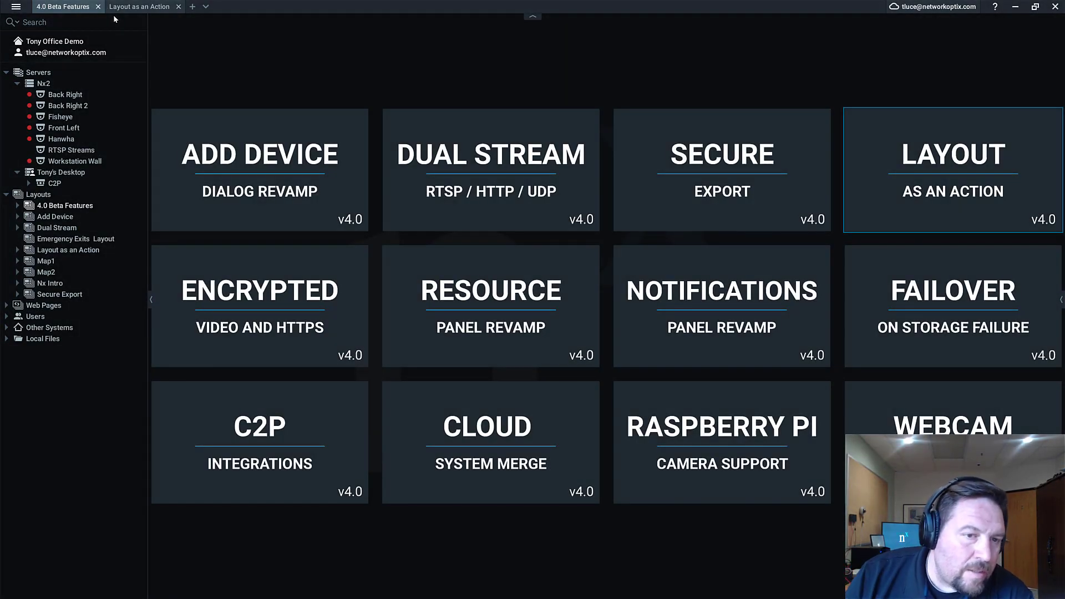
Open the Layout as an Action tile from the 4.0 Beta Features layout
double_click(259, 169)
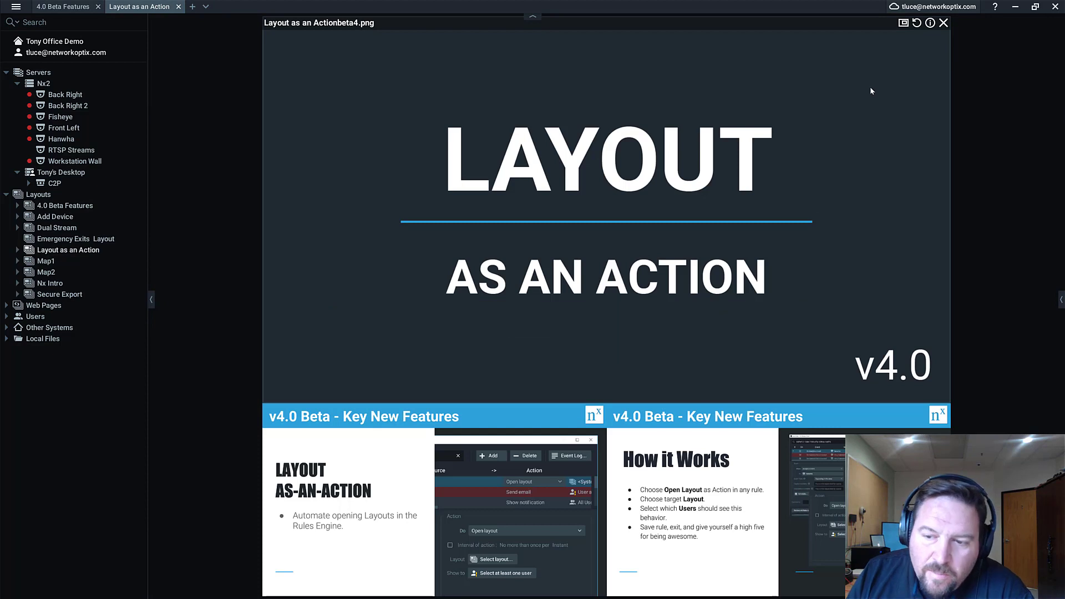
mouse_move(865, 84)
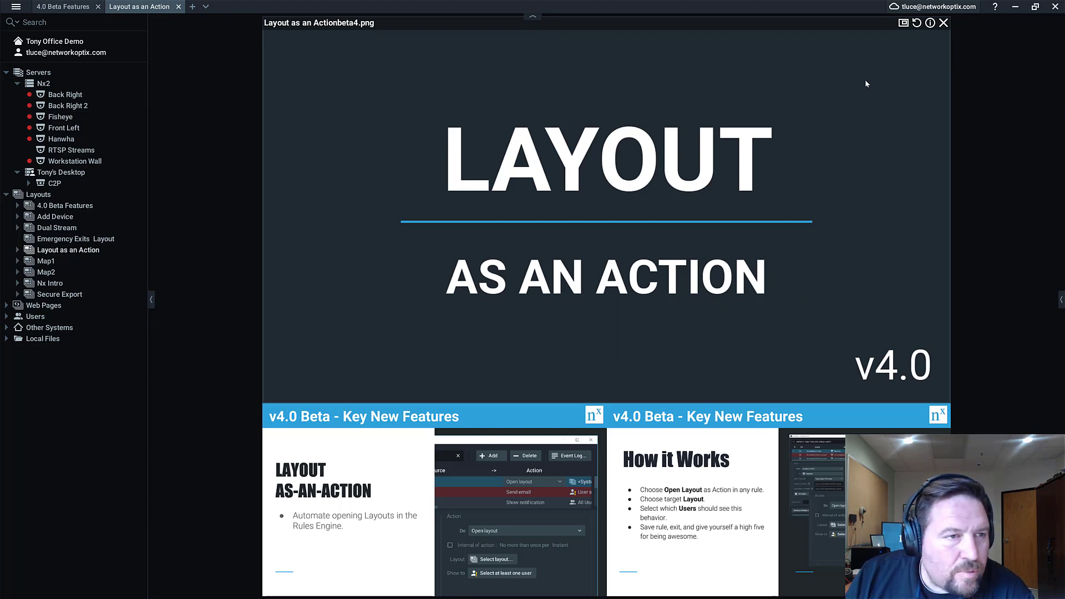
mouse_move(852, 91)
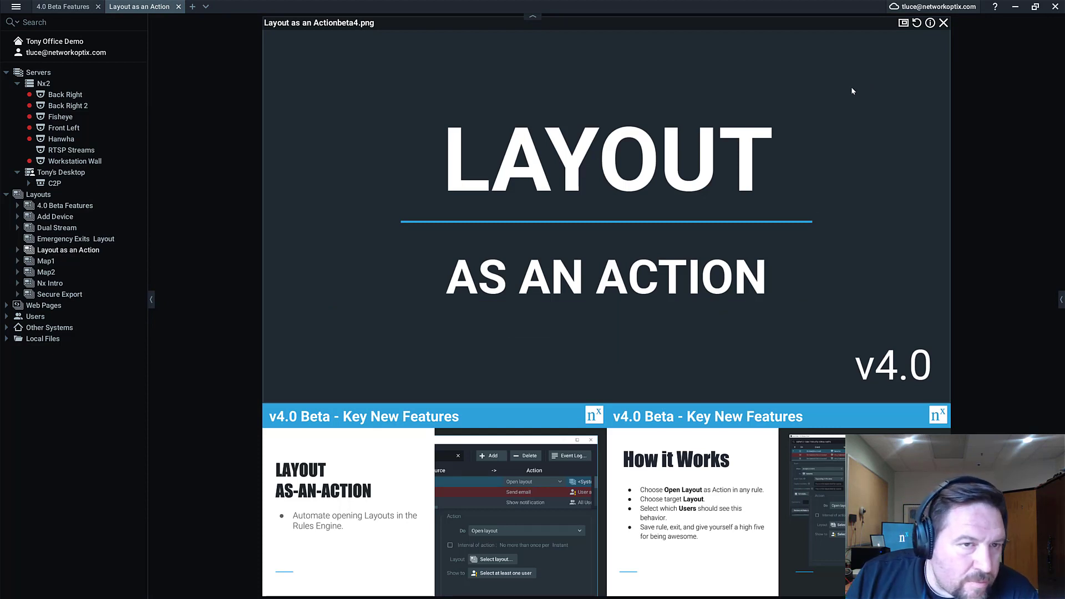
mouse_move(656, 286)
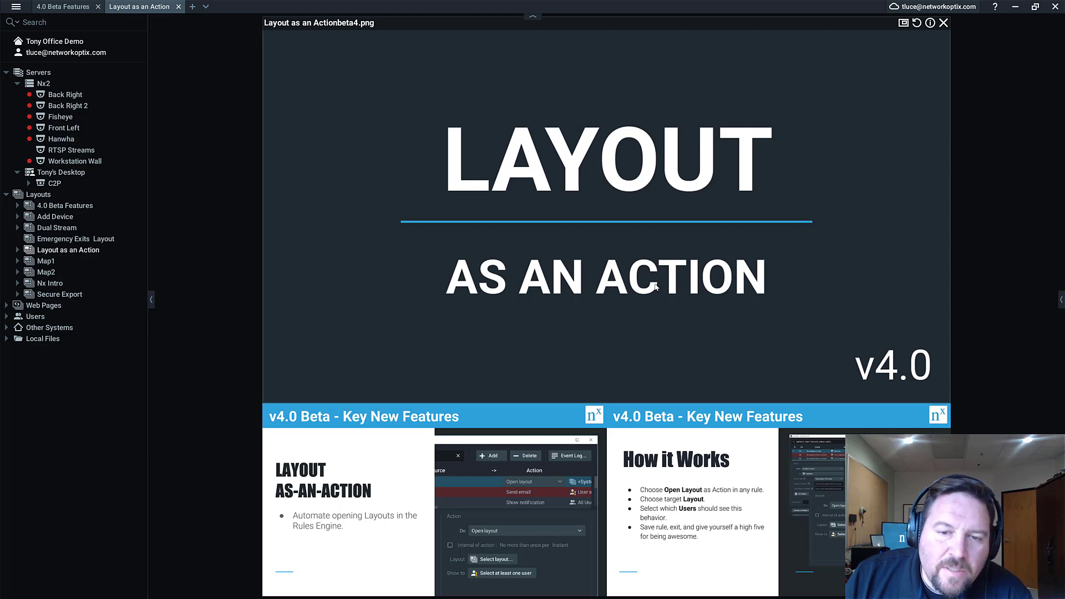
left_click(903, 23)
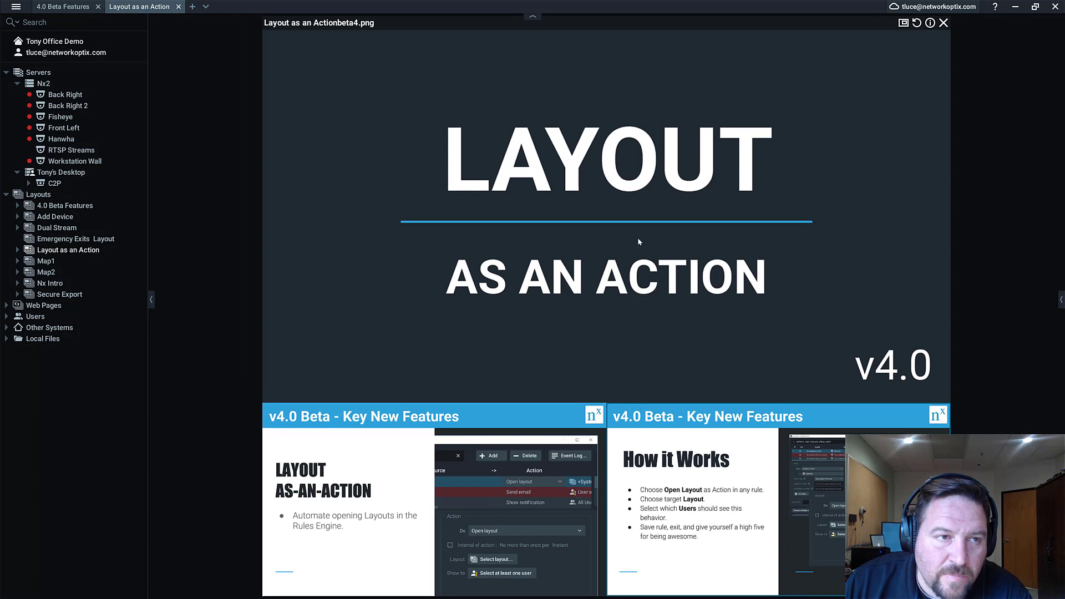
Create a new empty layout tab, New Layout 6
left_click(253, 7)
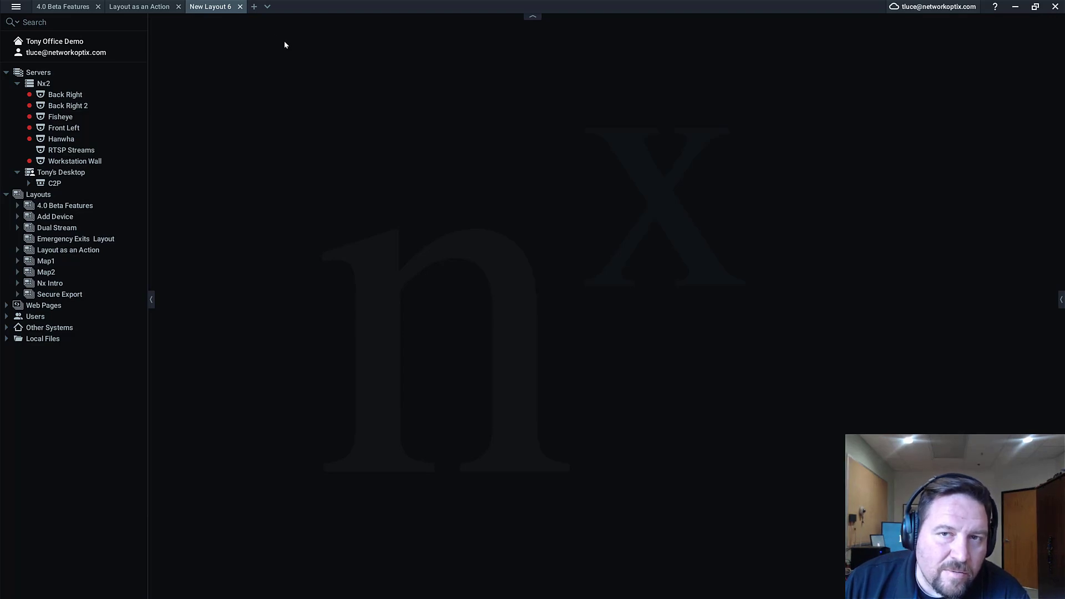
mouse_move(327, 51)
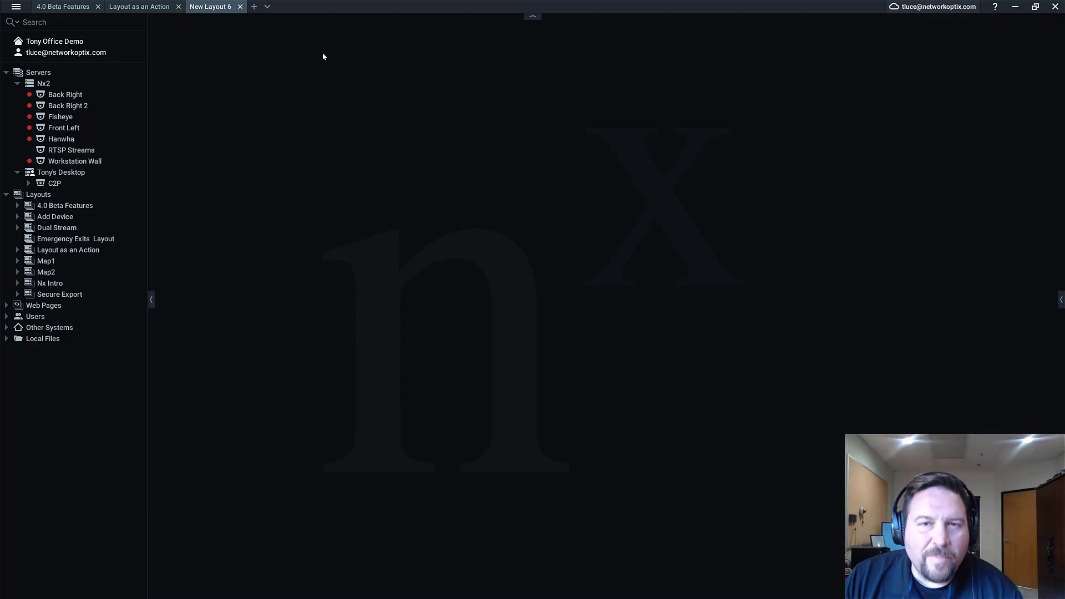
mouse_move(336, 60)
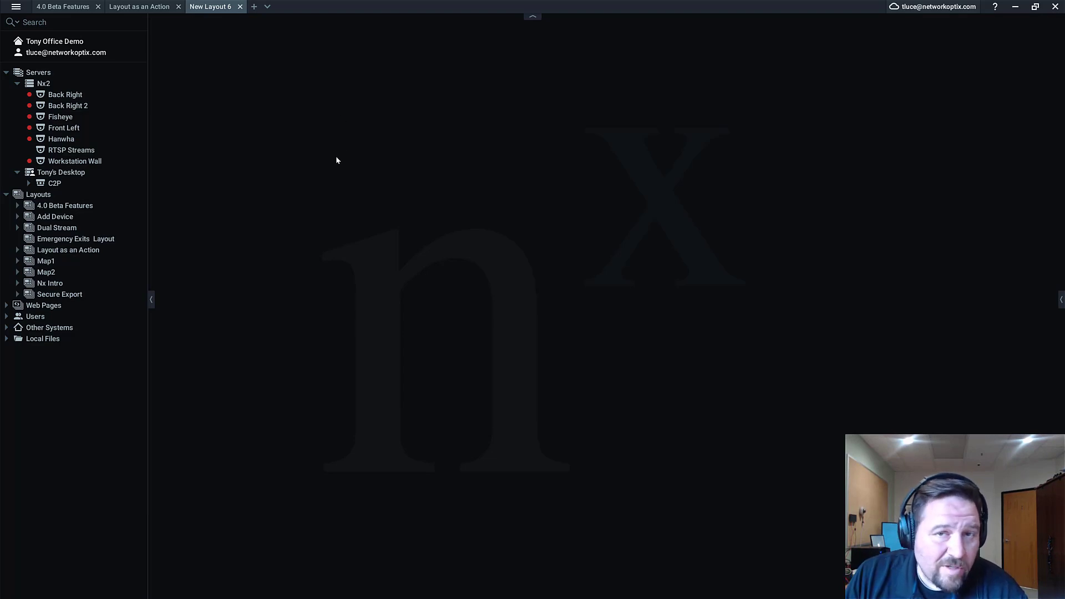
mouse_move(345, 153)
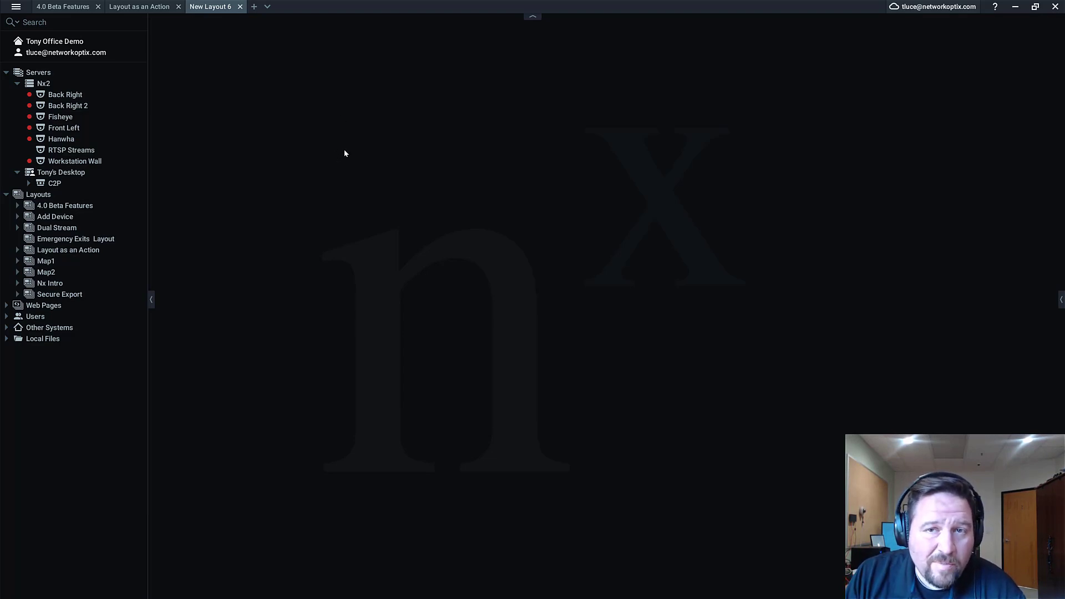
mouse_move(342, 138)
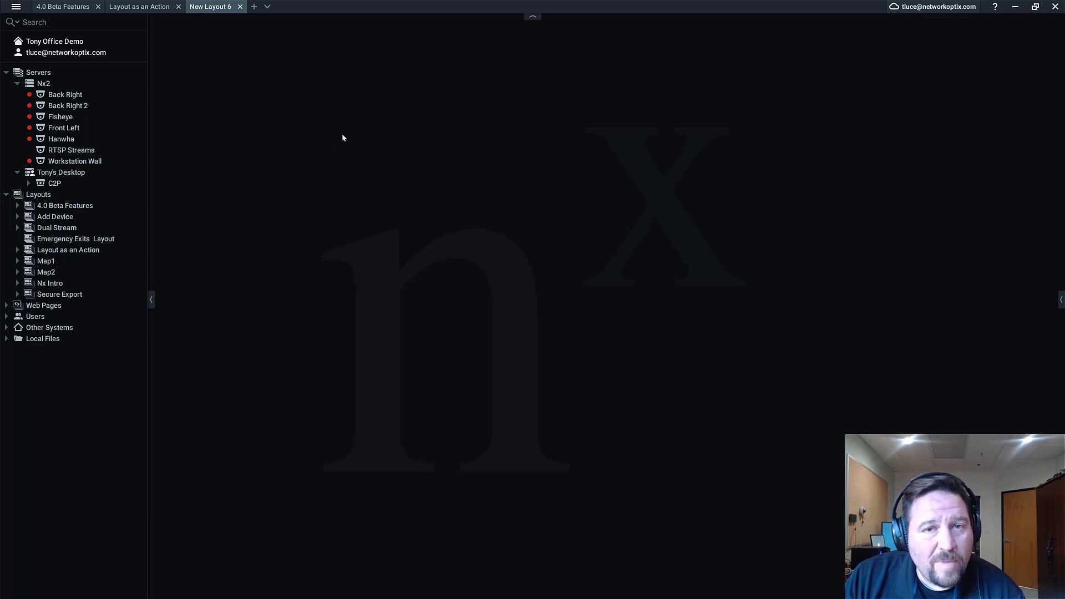
mouse_move(383, 150)
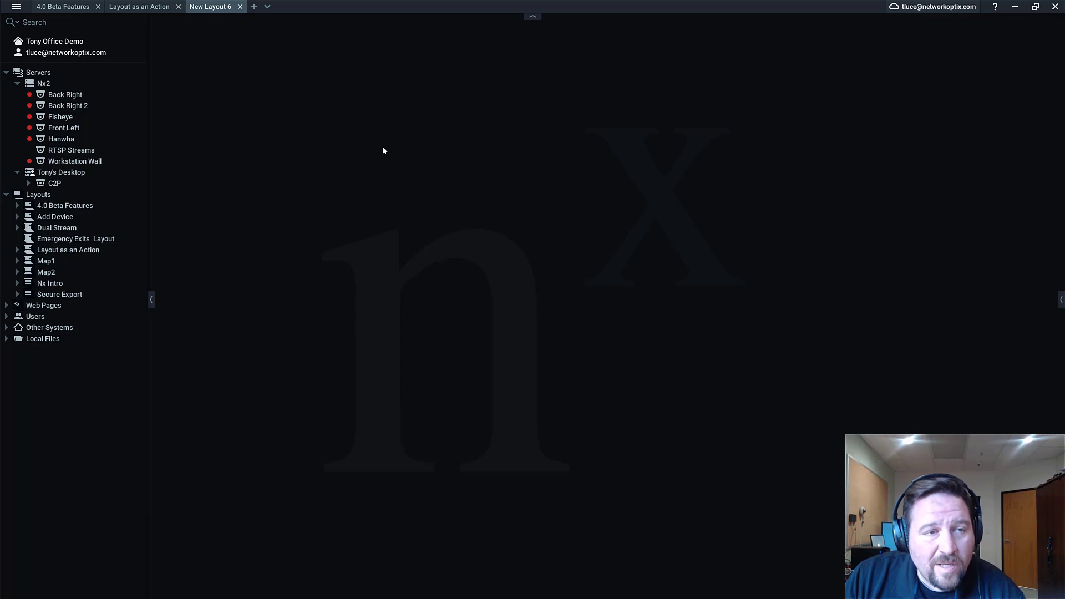
mouse_move(350, 144)
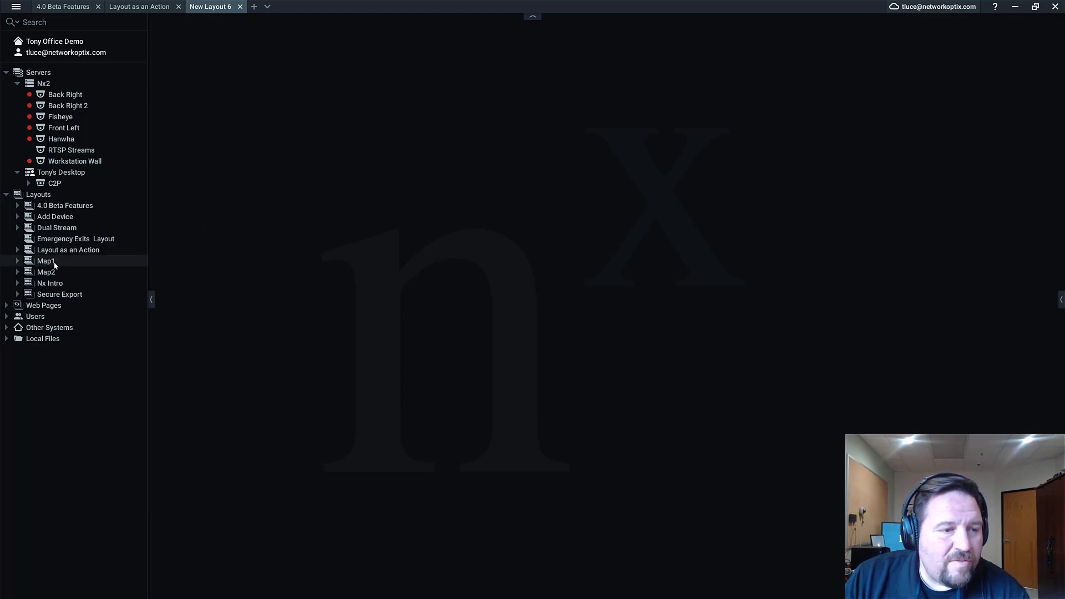
Open the Map1 layout from the resource tree's Layouts
double_click(46, 260)
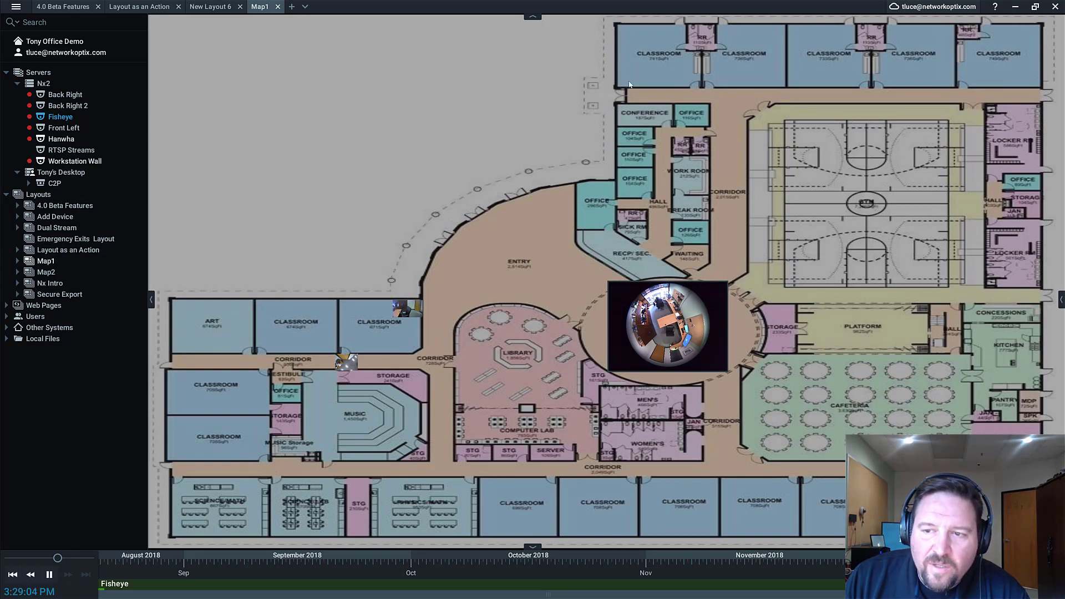
mouse_move(657, 94)
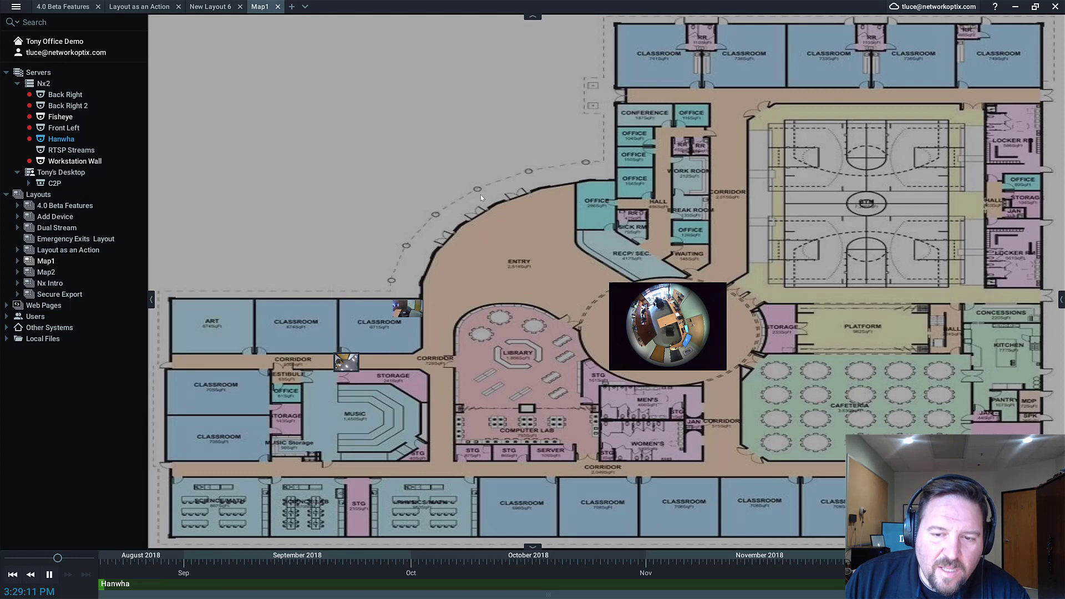
mouse_move(647, 312)
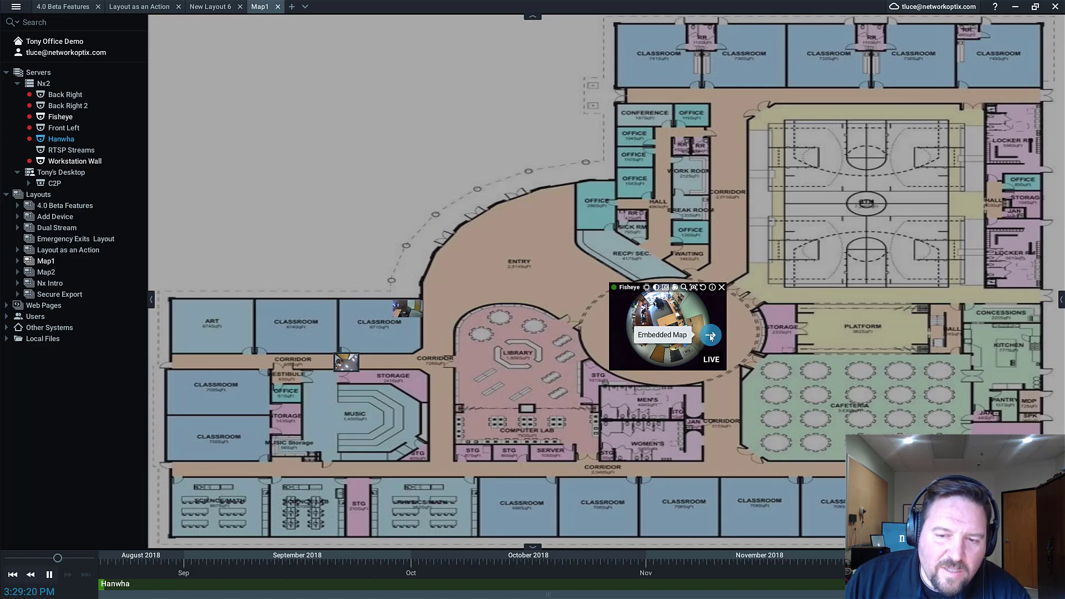
Switch to the Map2 tab, then back to show the Fisheye camera's rules
left_click(298, 6)
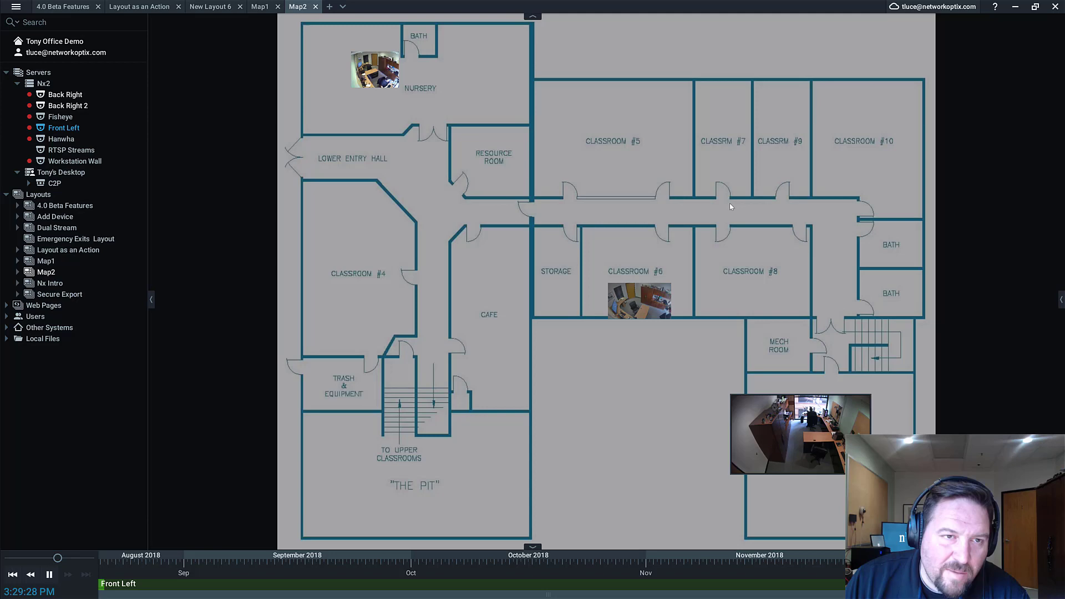
left_click(259, 6)
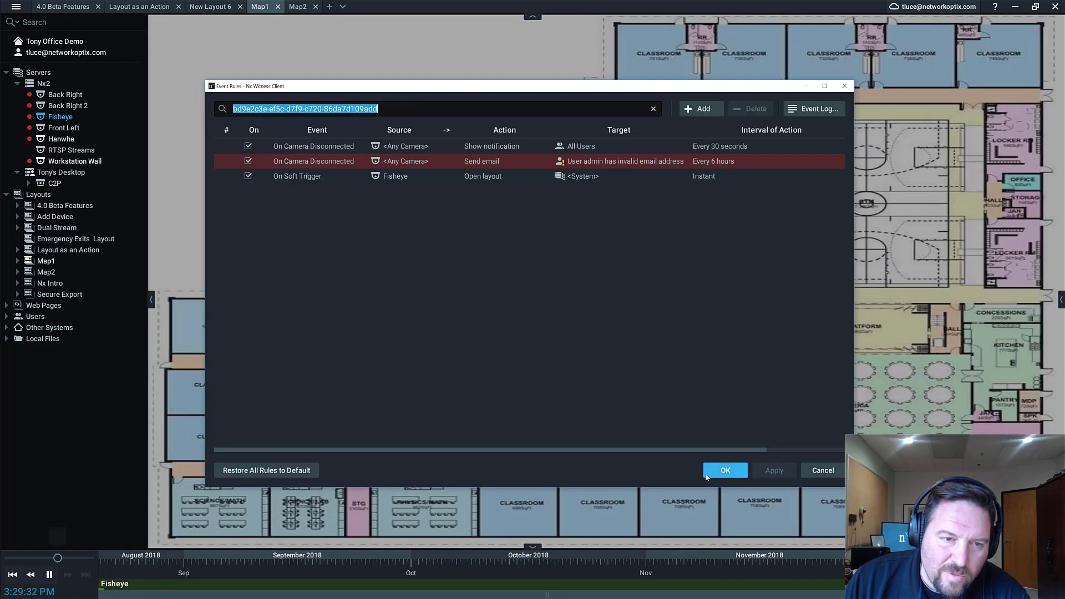
Open the Embedded Map soft-trigger rule and keep the arrow icon
left_click(297, 175)
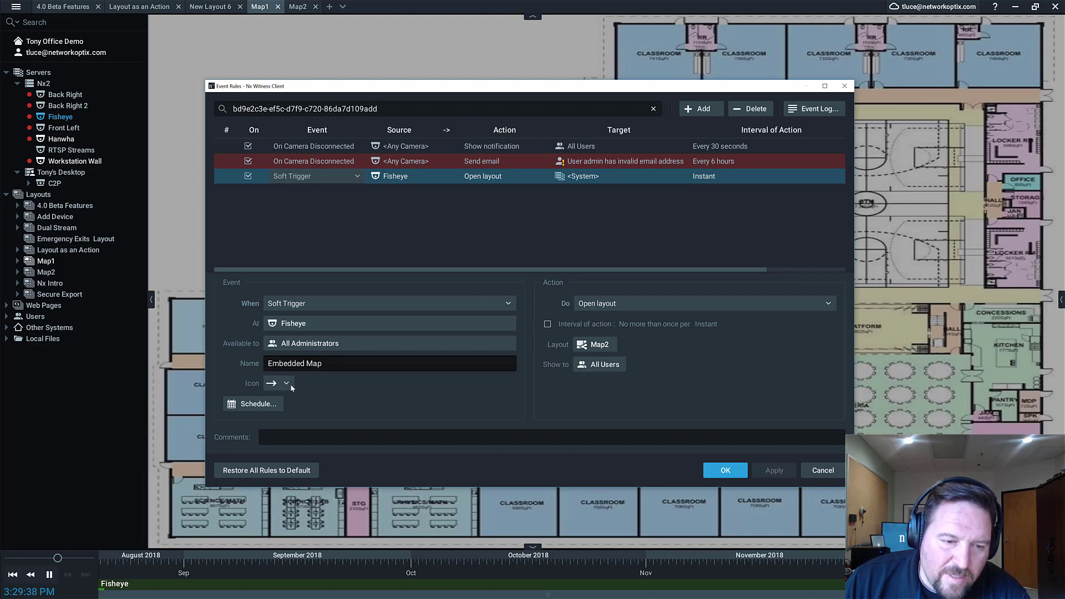
left_click(285, 382)
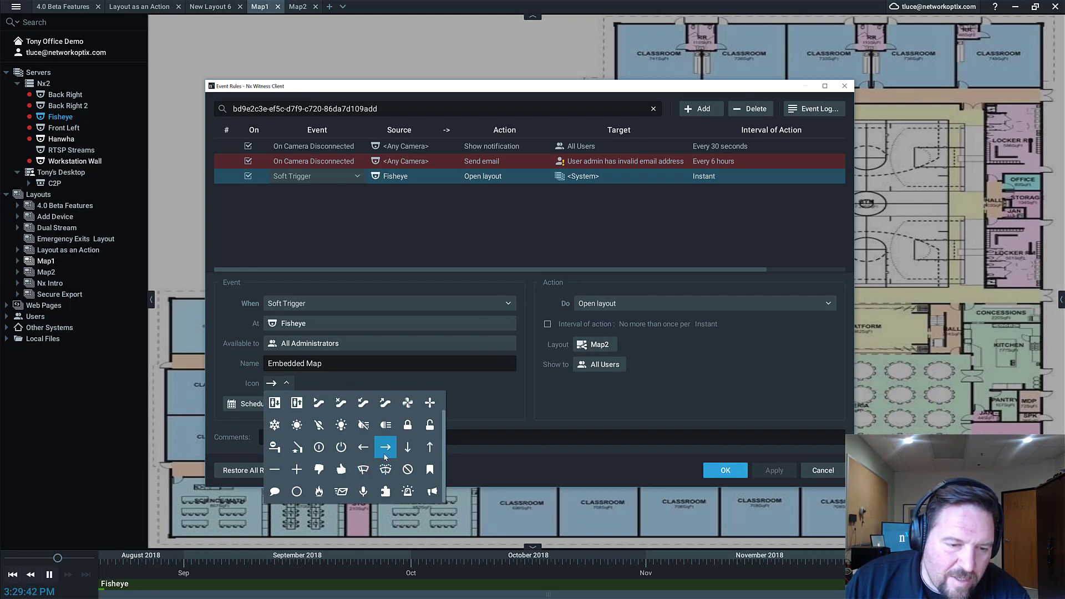
left_click(385, 447)
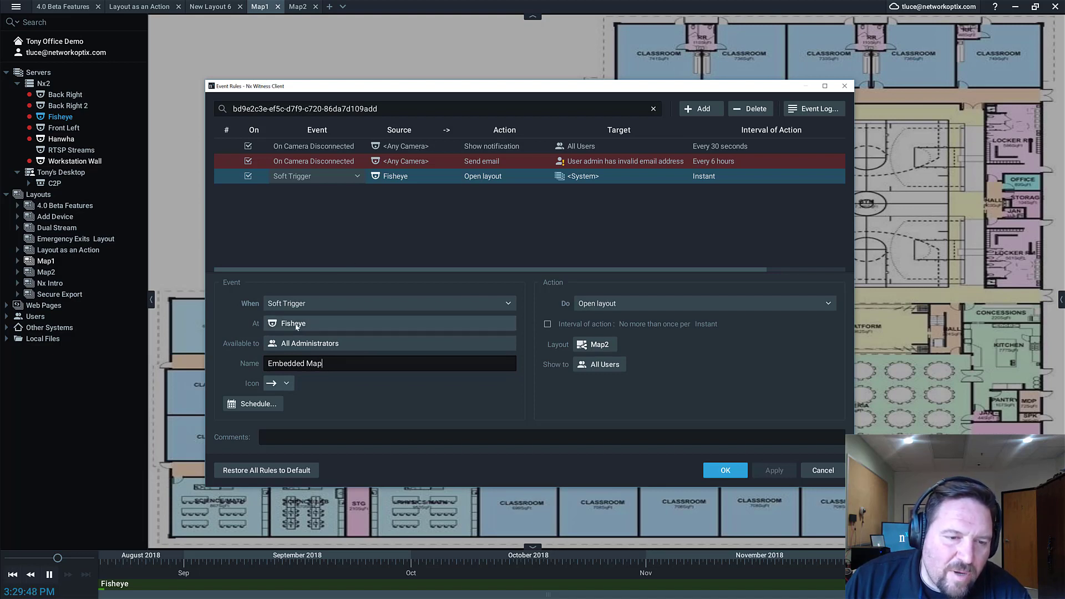
mouse_move(339, 319)
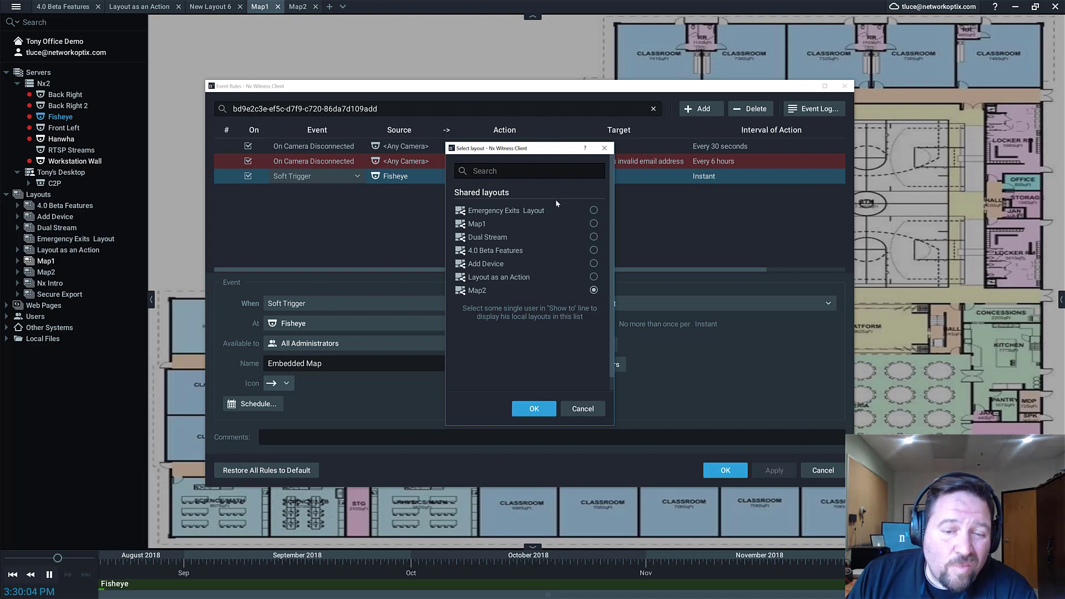
mouse_move(579, 276)
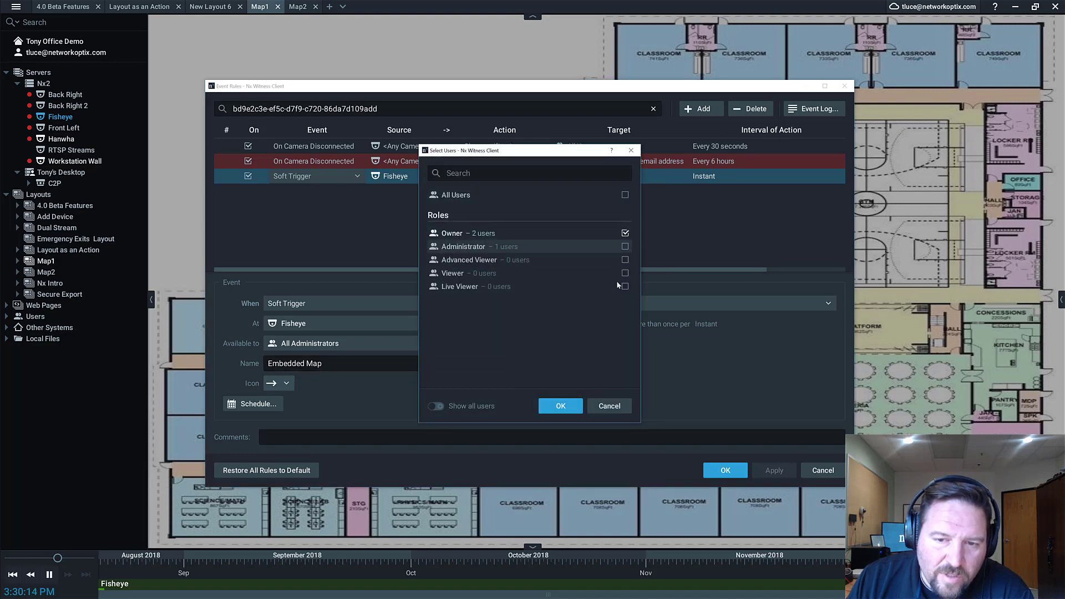
Show Map2 to Administrator users, then save and close Event Rules
left_click(624, 246)
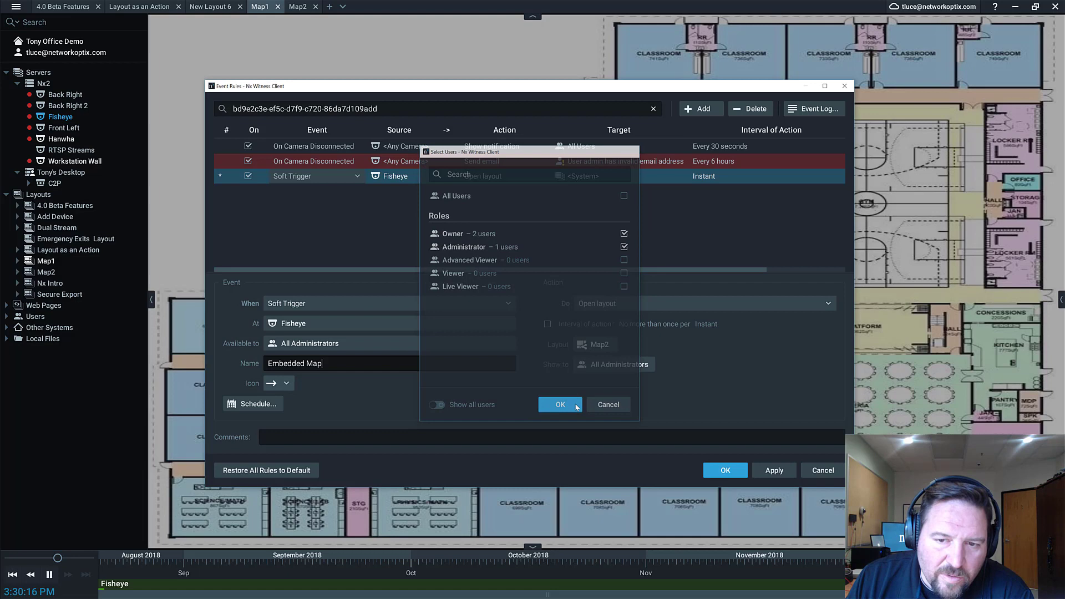
left_click(560, 405)
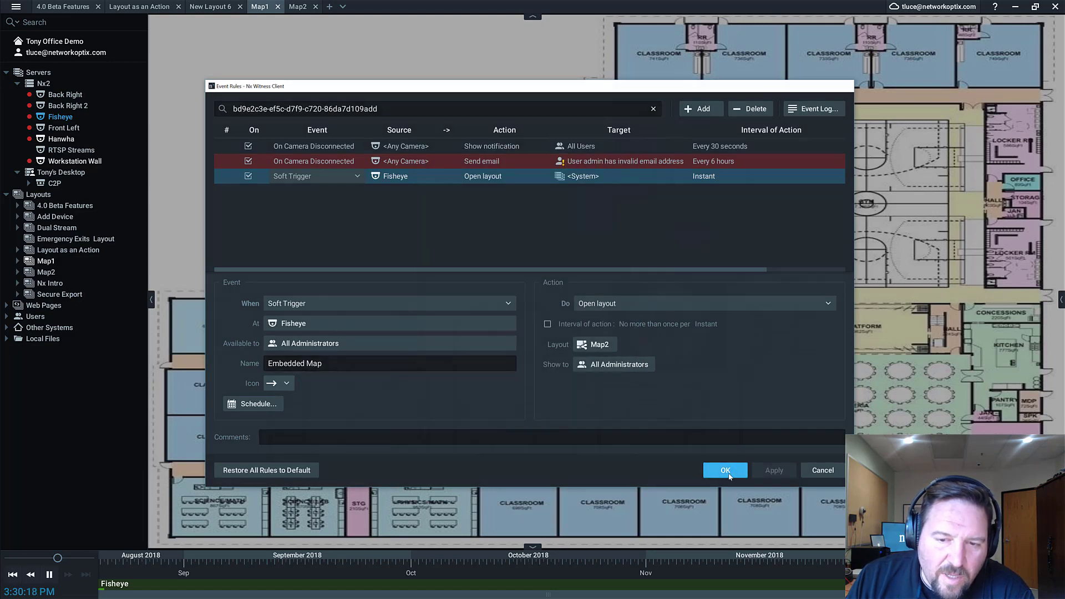
left_click(725, 469)
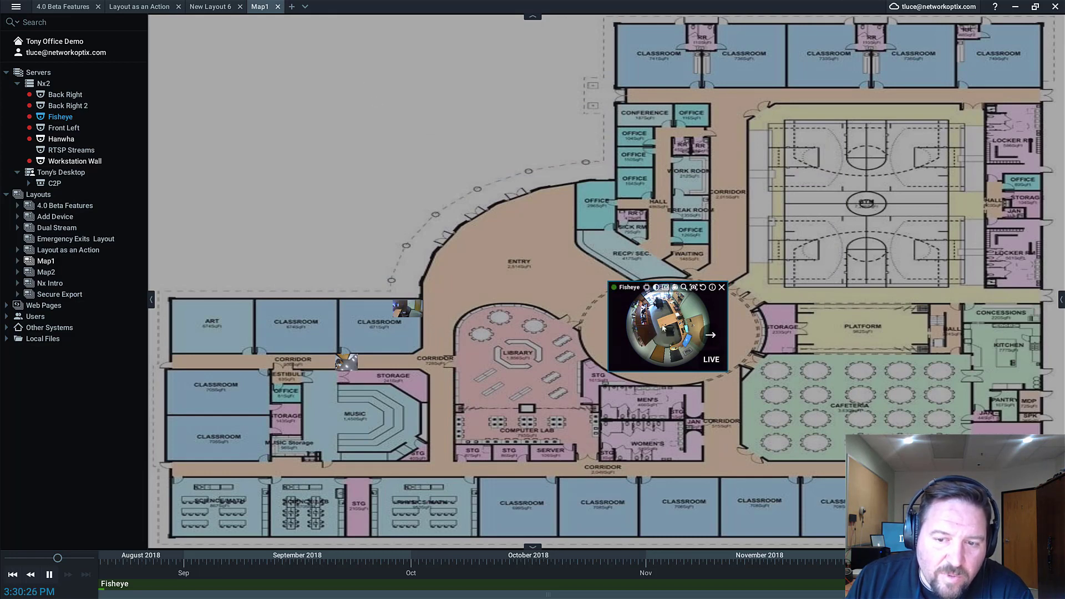
Reopen the Fisheye camera's event rules via Camera Rules
right_click(662, 328)
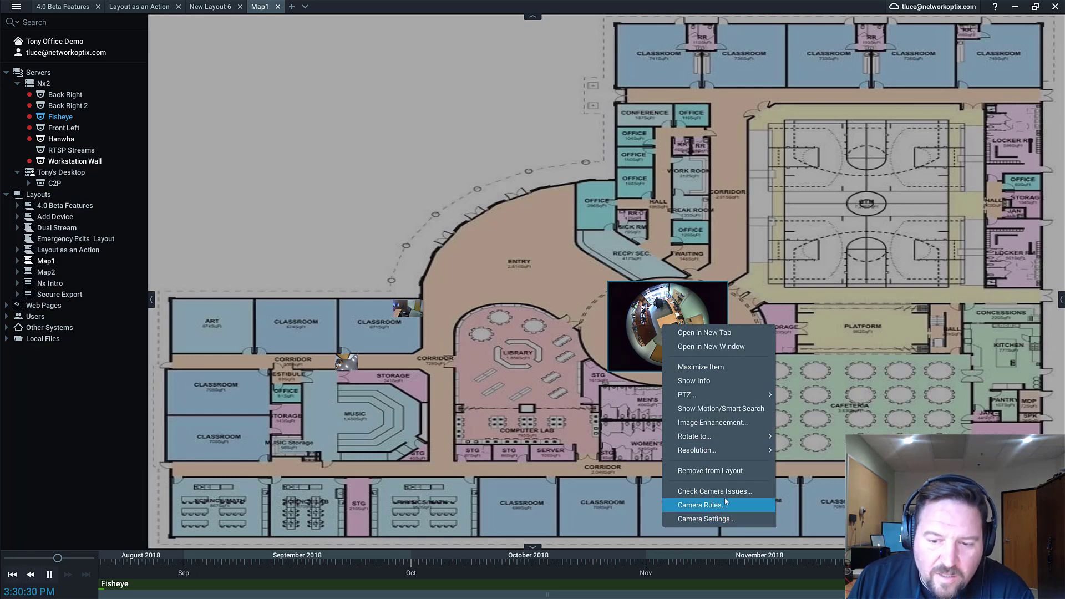
left_click(699, 504)
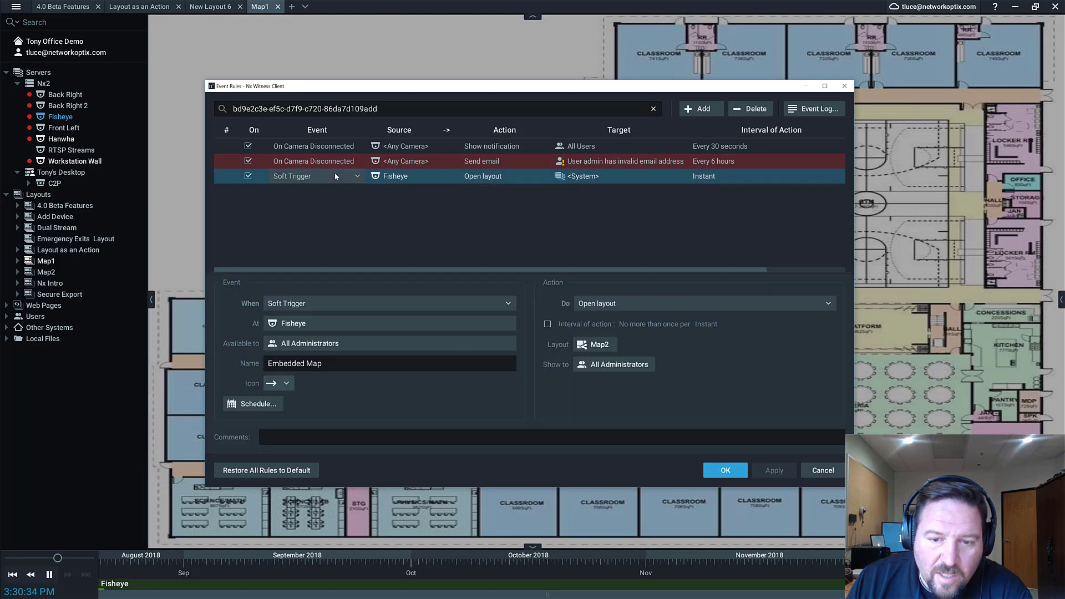
mouse_move(469, 188)
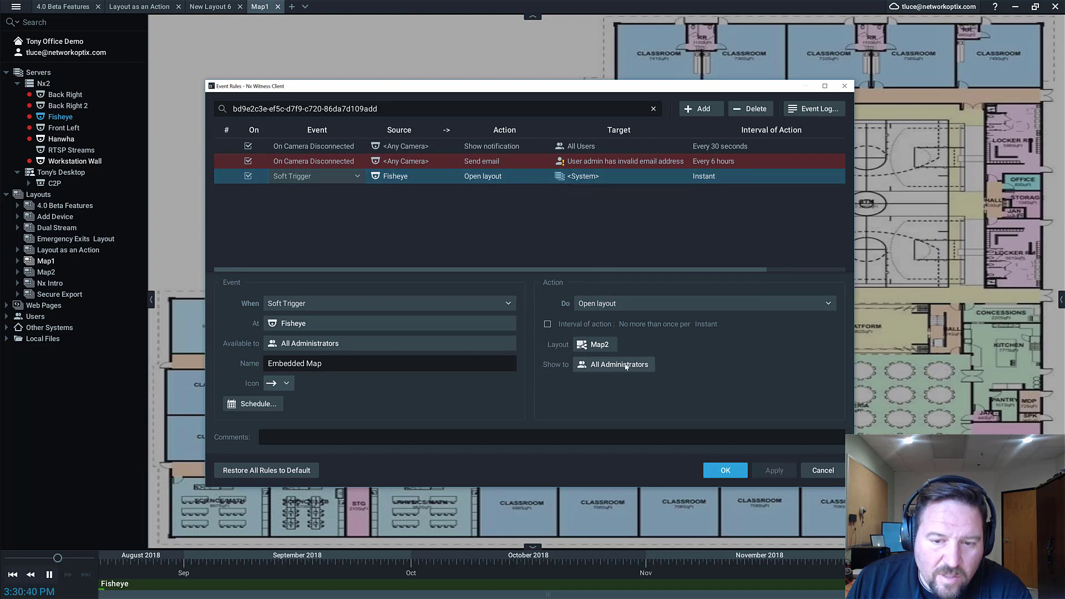
Set the Embedded Map rule to show Map2 to All Users and save
left_click(611, 364)
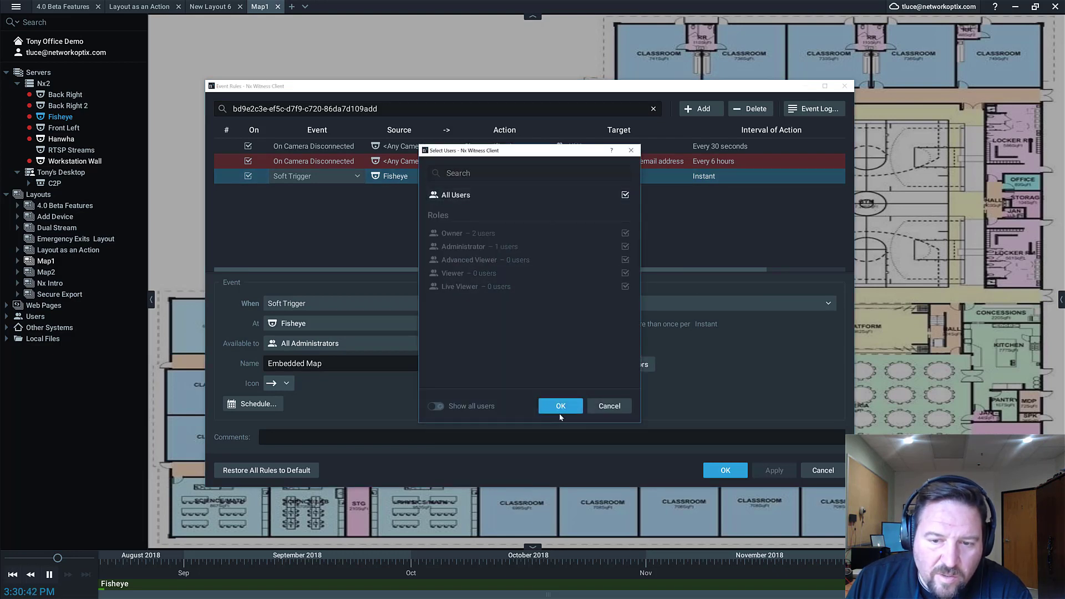
left_click(559, 406)
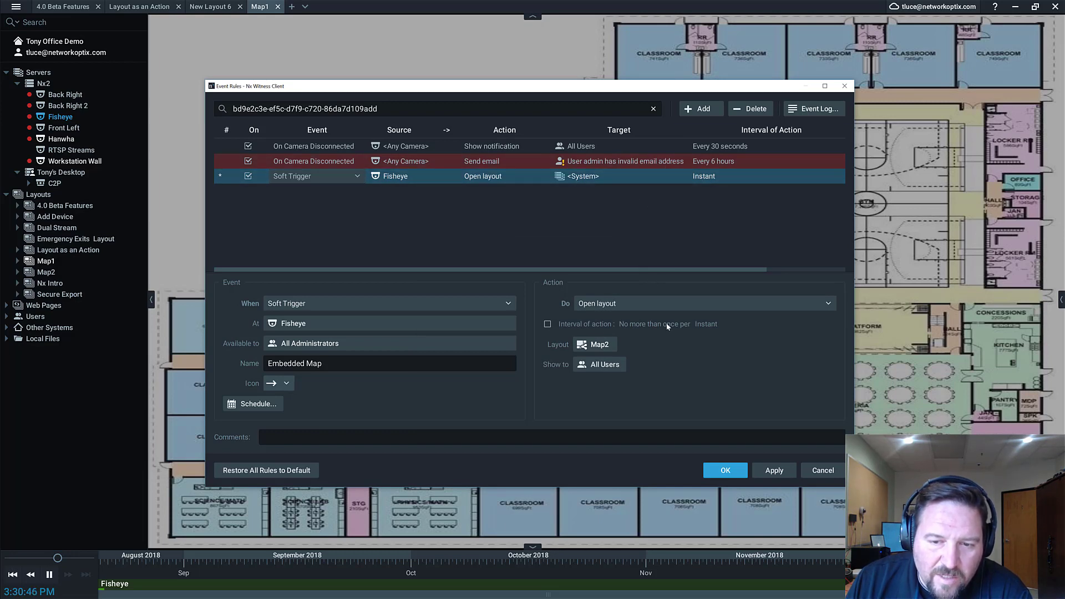
left_click(724, 470)
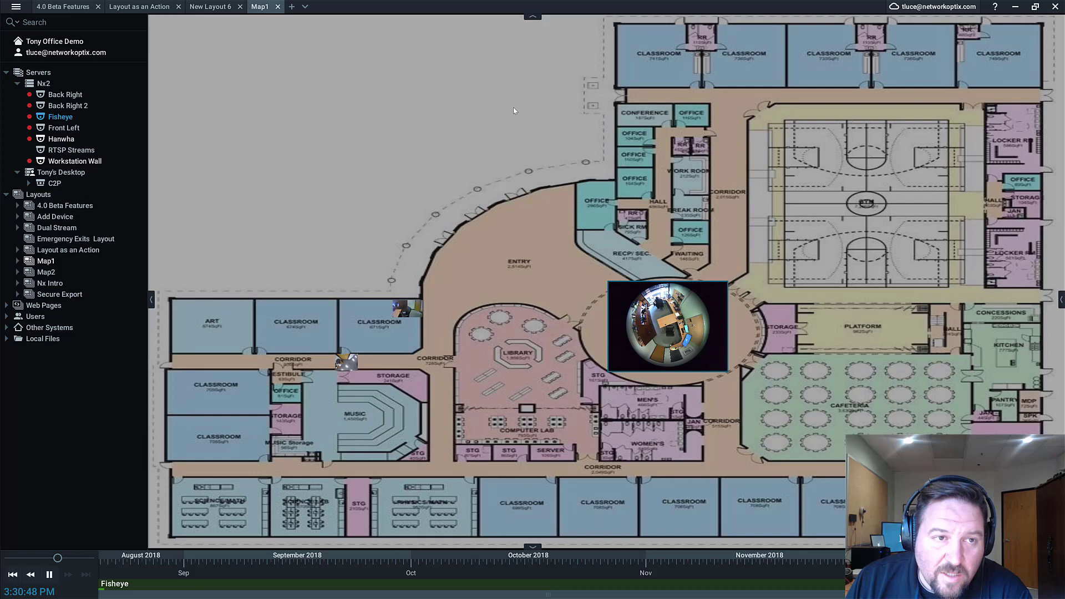
Fire the Fisheye soft trigger to open the Map2 layout
left_click(297, 7)
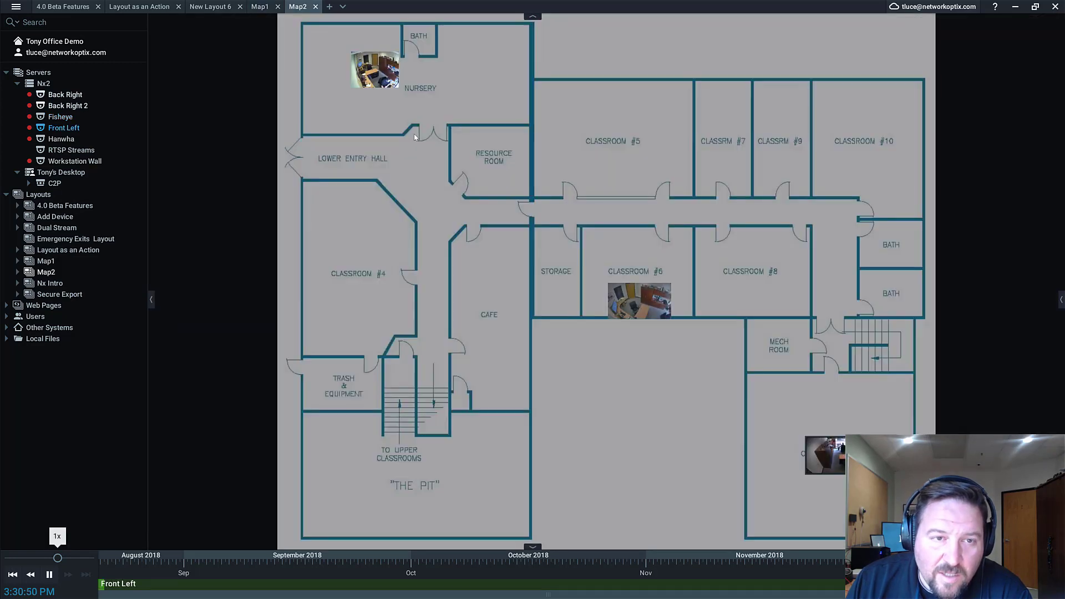
mouse_move(409, 102)
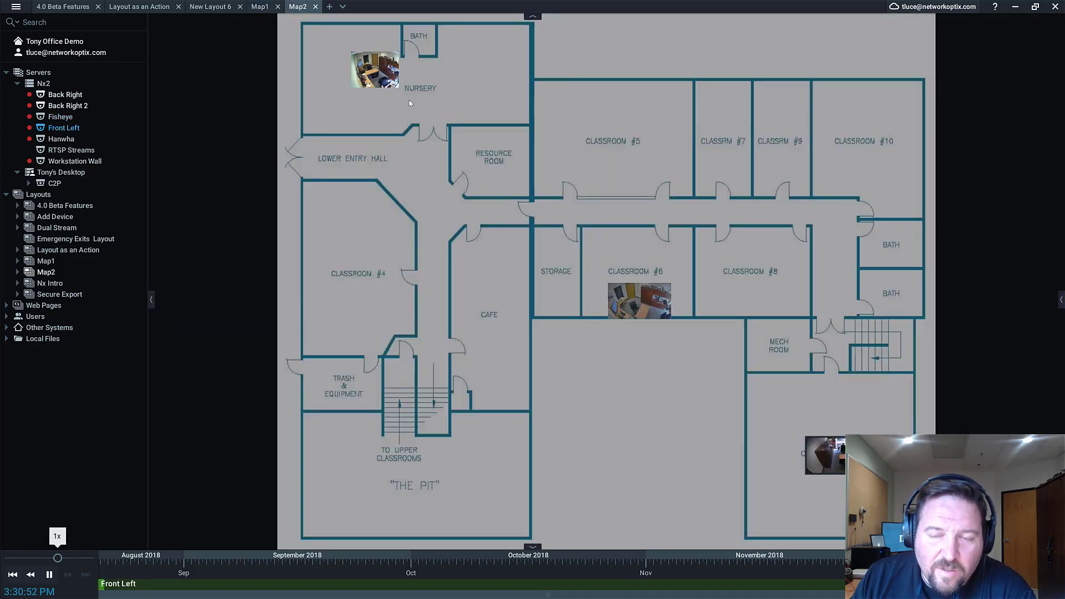